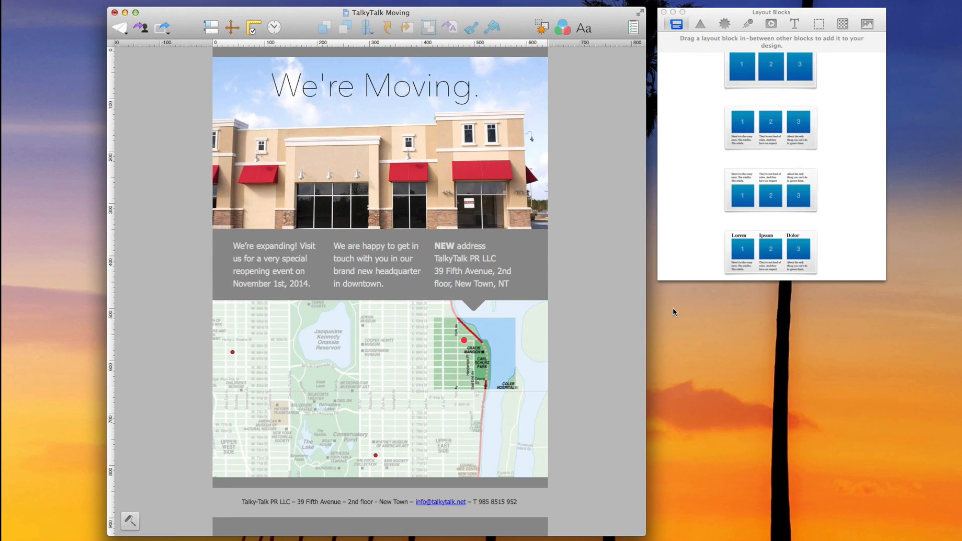
mouse_move(175, 509)
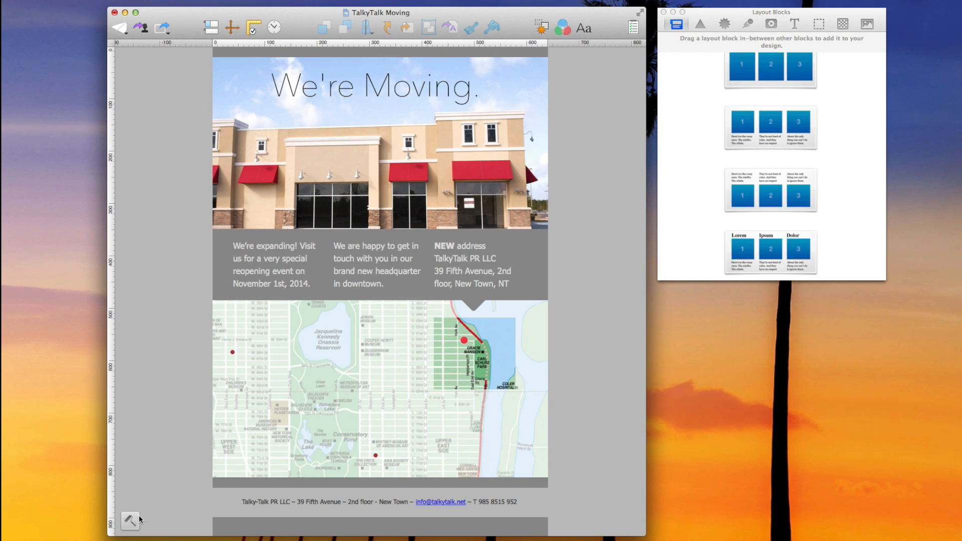
- Apply a light-blue pastel texture from Background Textures to the design background and enter background editing
click(129, 521)
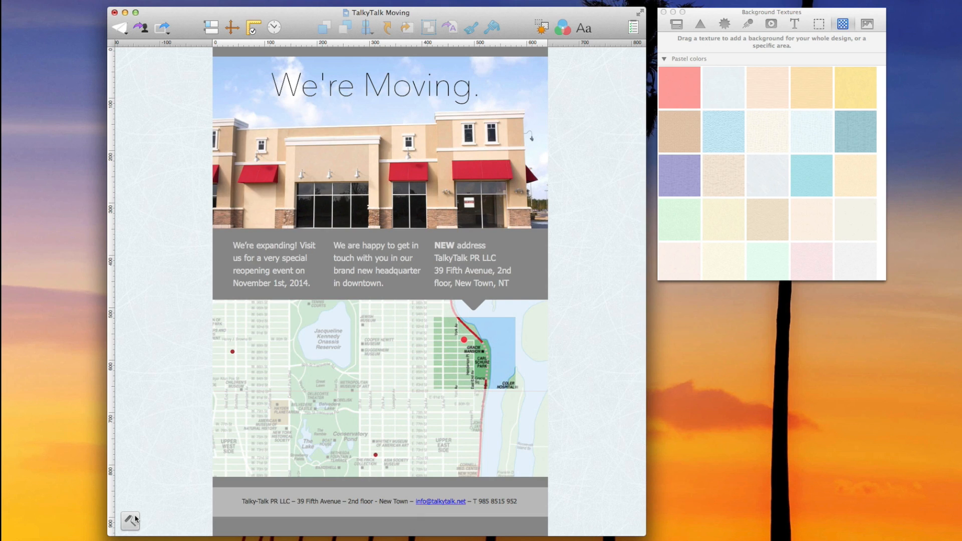
click(130, 522)
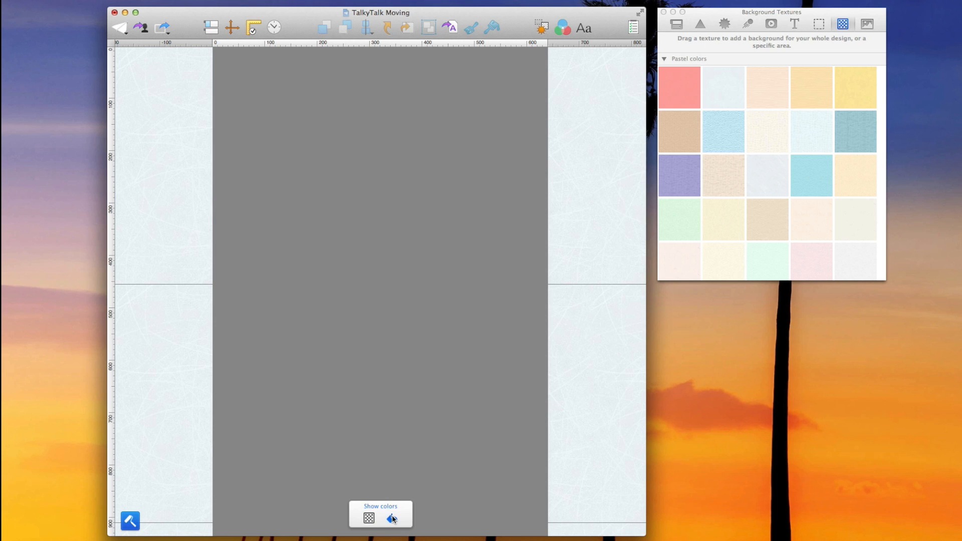
- Open the Colors window with its named colour palette for the background
click(367, 518)
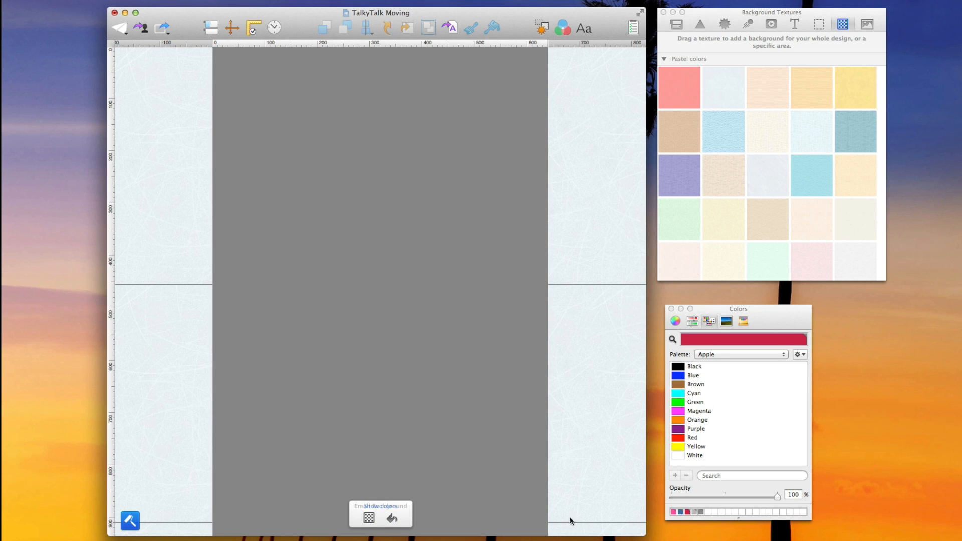